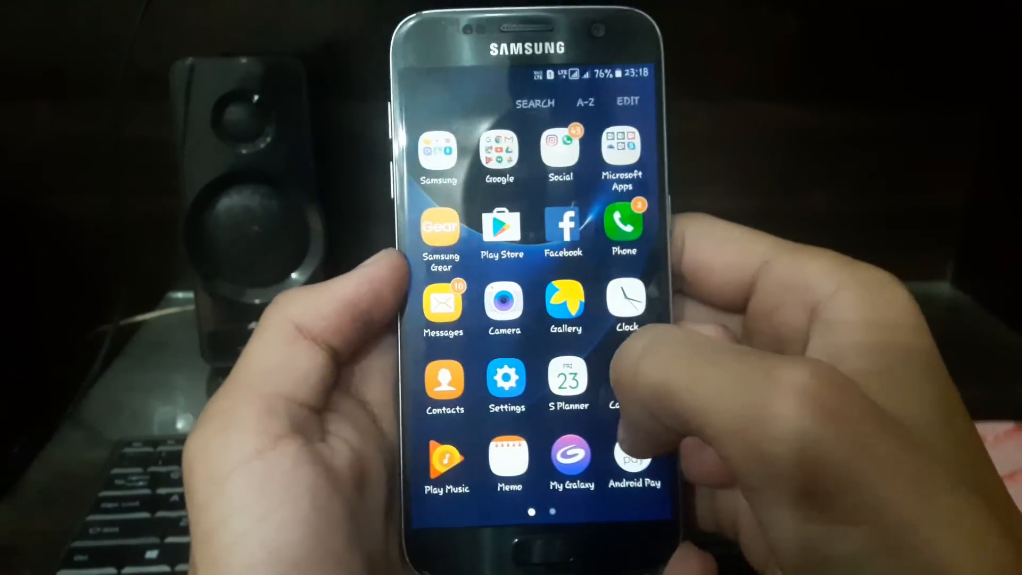
# Swipe through the app drawer pages and return to the home screen
pyautogui.hscroll(-3)
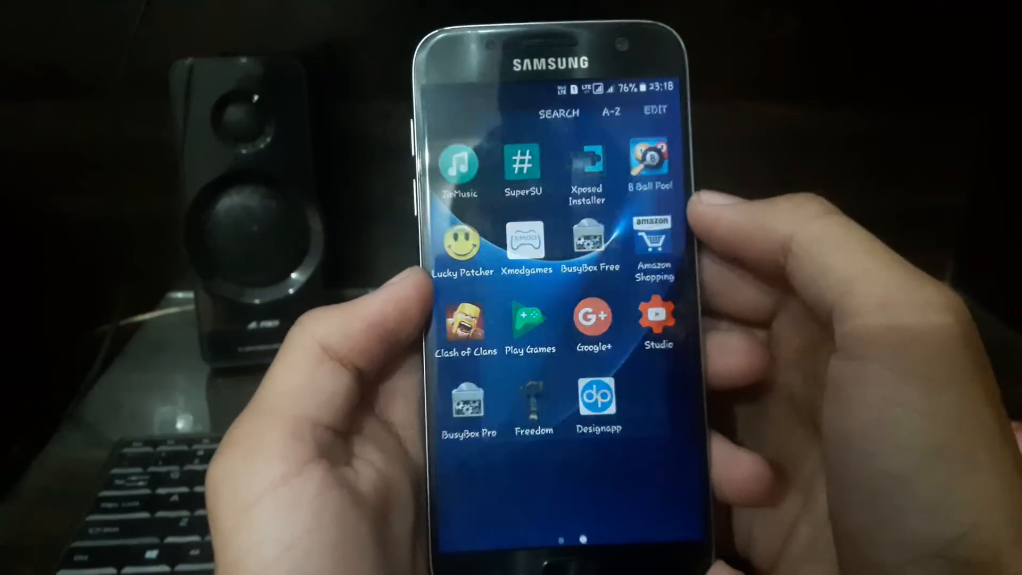
pyautogui.click(586, 163)
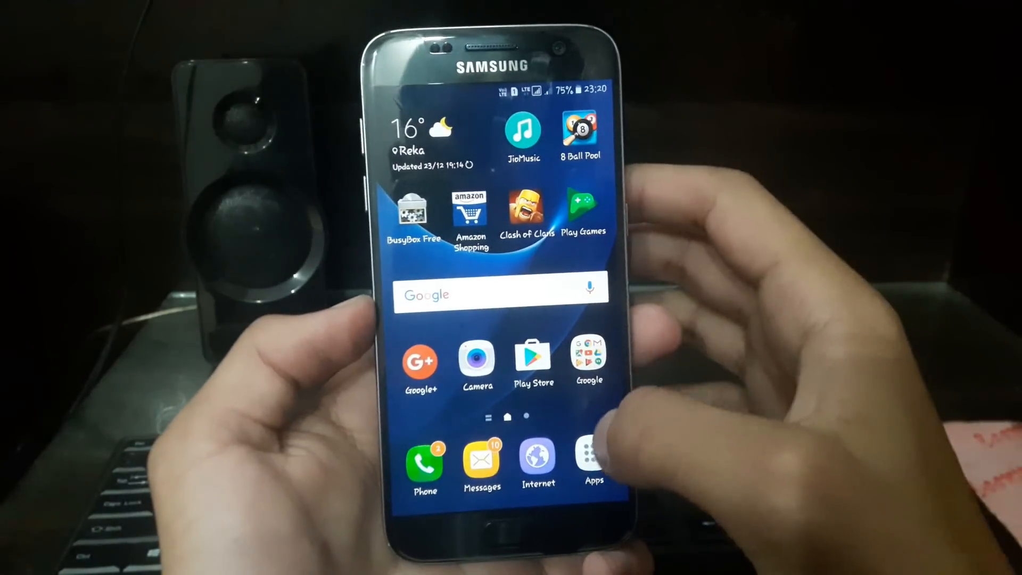
# Launch Xposed Installer from the app drawer
pyautogui.click(589, 457)
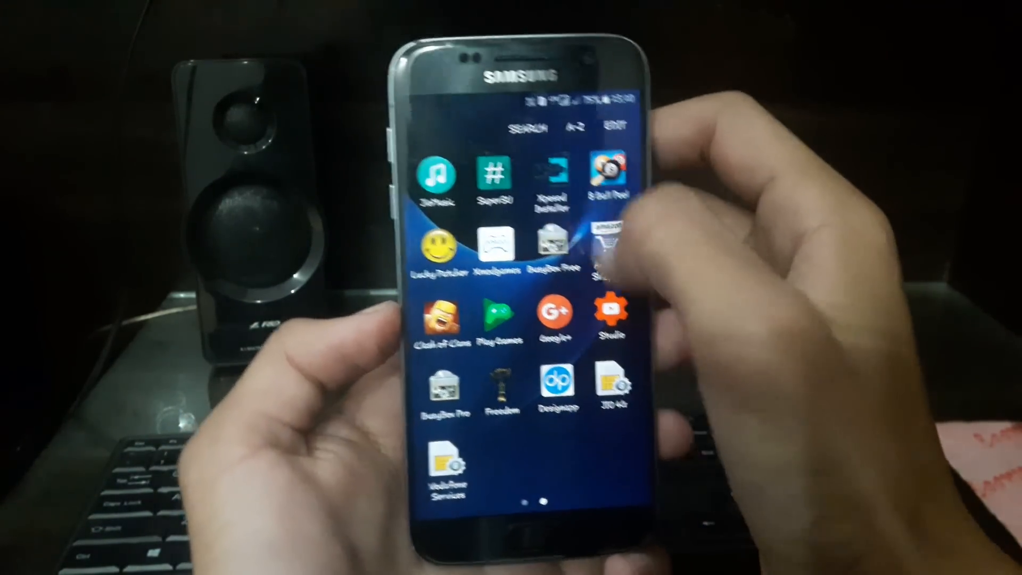
pyautogui.click(556, 176)
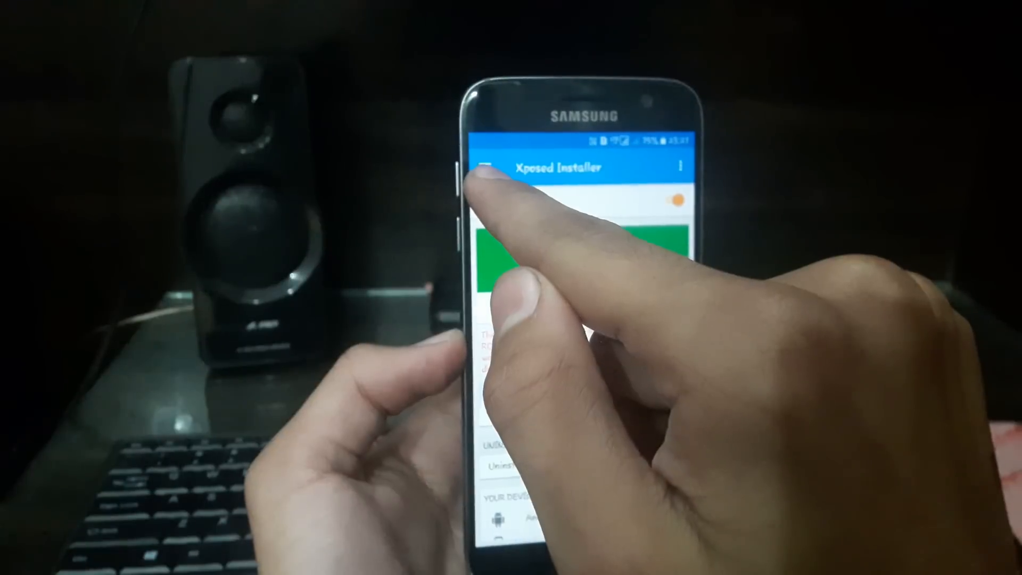
# Go to the Download section and start a search for the Assistant Enabler module
pyautogui.click(485, 167)
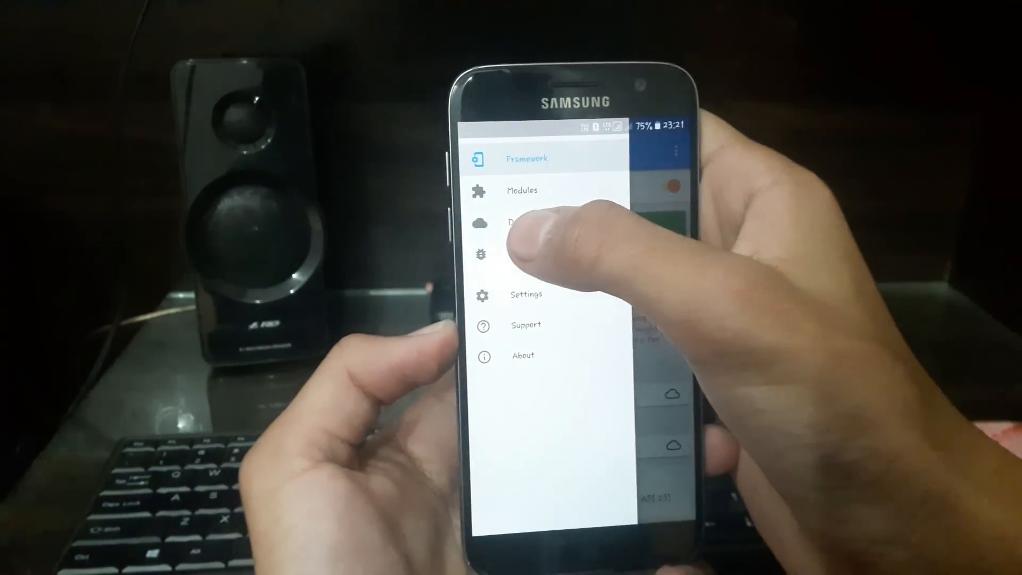
pyautogui.click(515, 222)
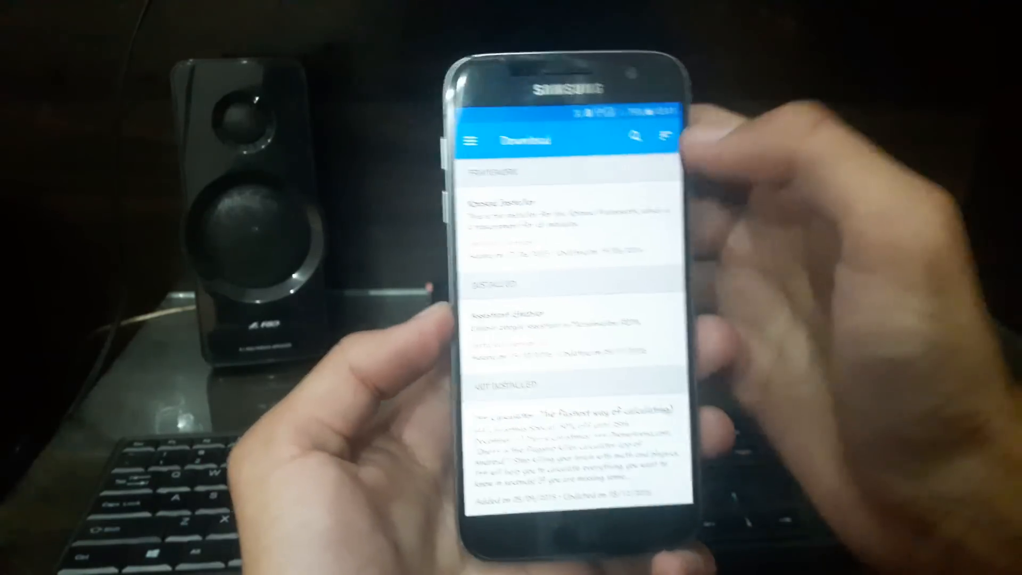
pyautogui.click(619, 137)
pyautogui.write('assis')
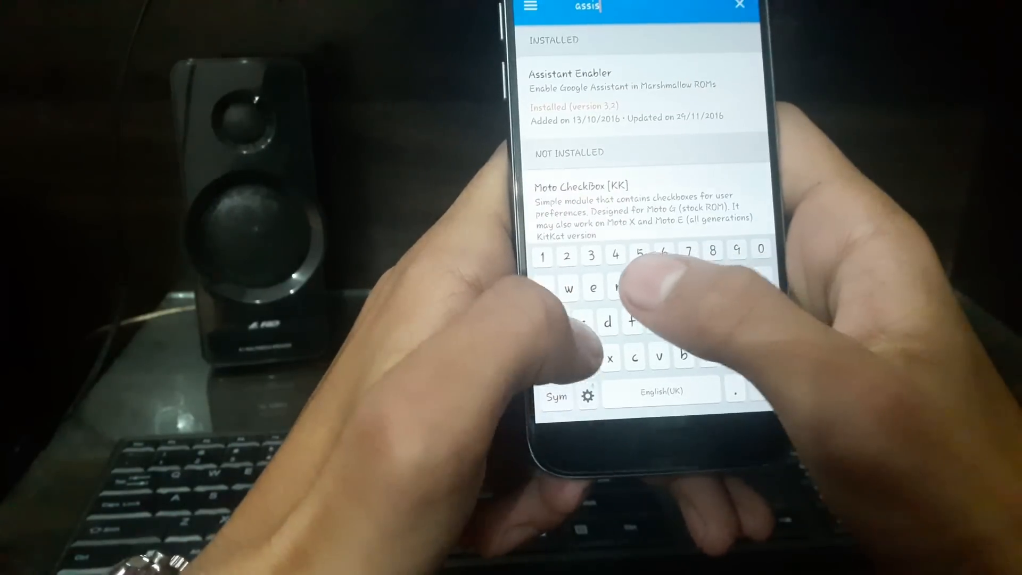
# Read Assistant Enabler's details, then open its settings from the Modules list
pyautogui.click(569, 73)
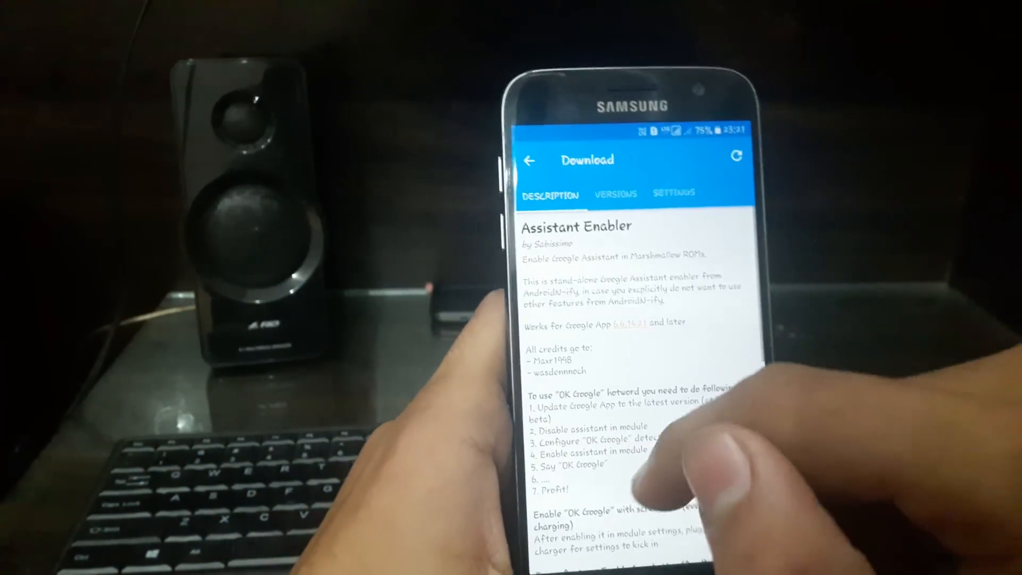
pyautogui.scroll(-3)
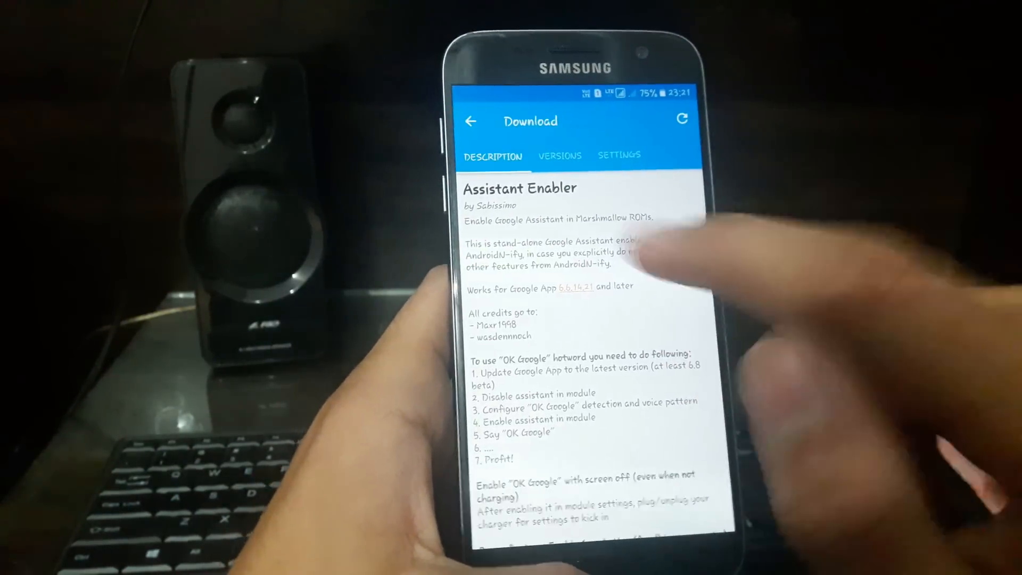
pyautogui.click(558, 155)
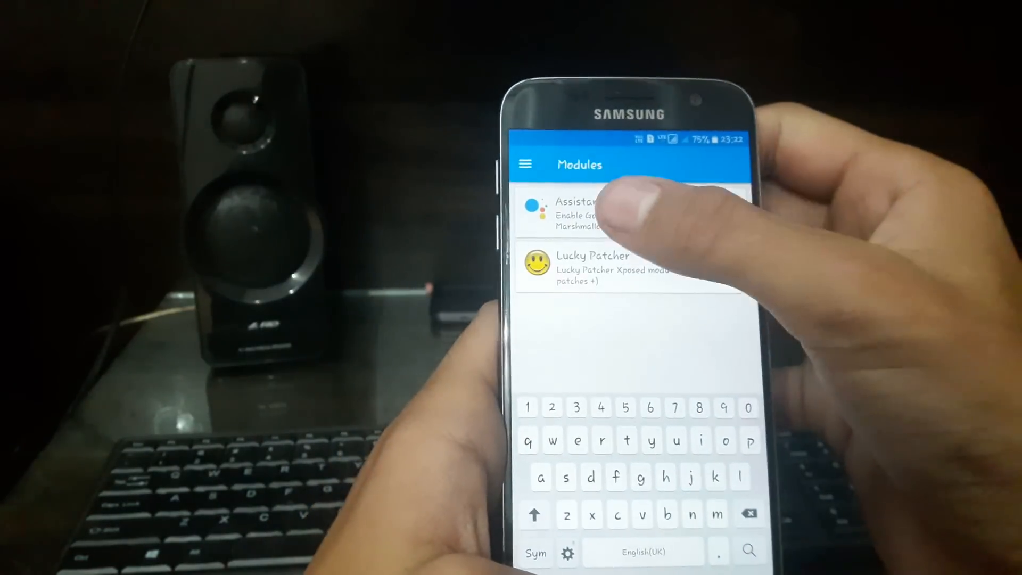
pyautogui.click(580, 212)
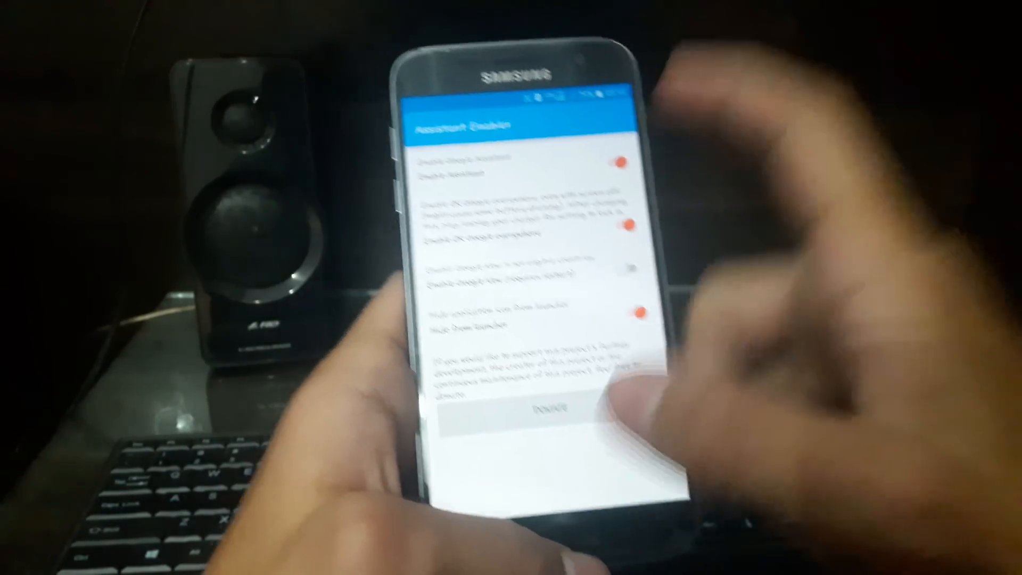